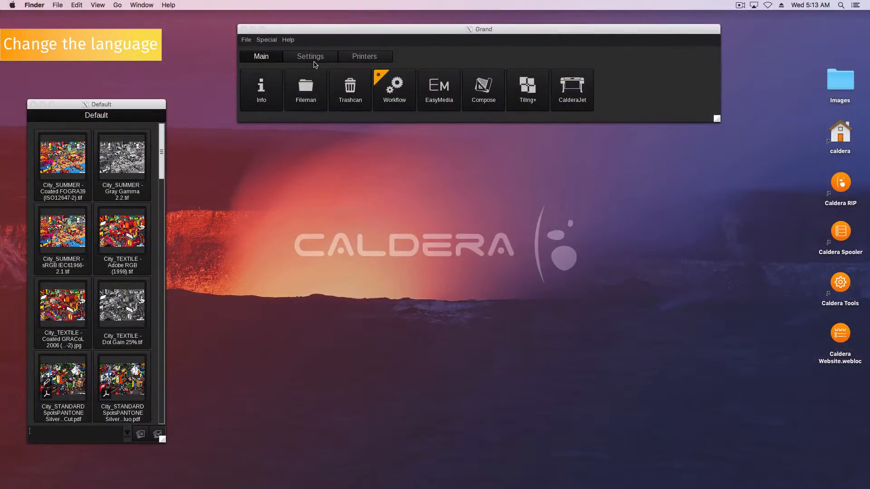
Show the Settings section with its configuration and administration tools
left_click(309, 57)
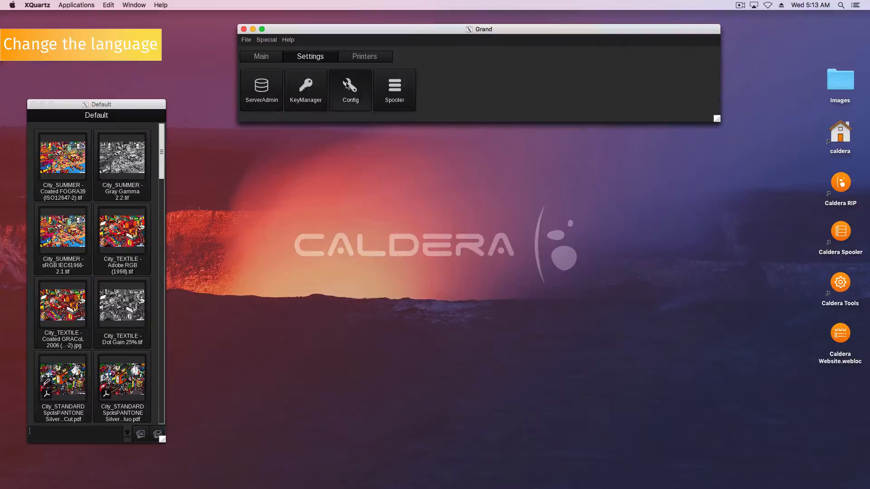
In Software Configuration's Advanced options set Language to Español, then restart Grand and confirm
left_click(349, 90)
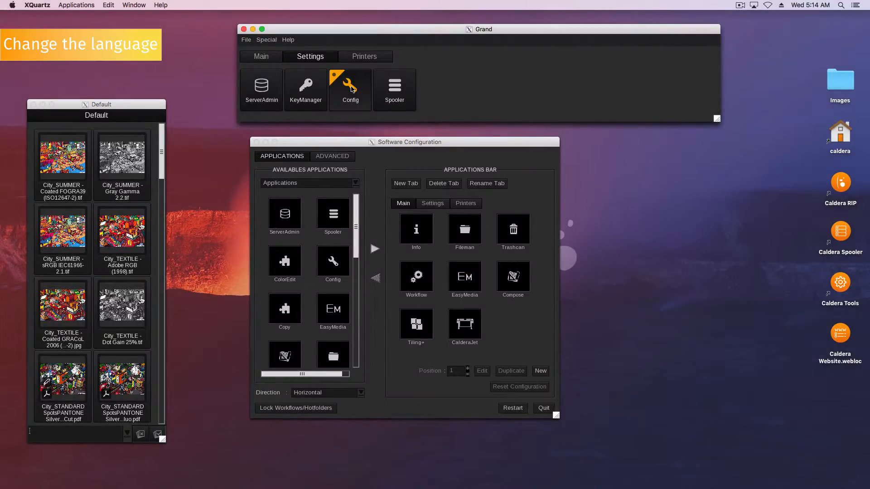
left_click(344, 155)
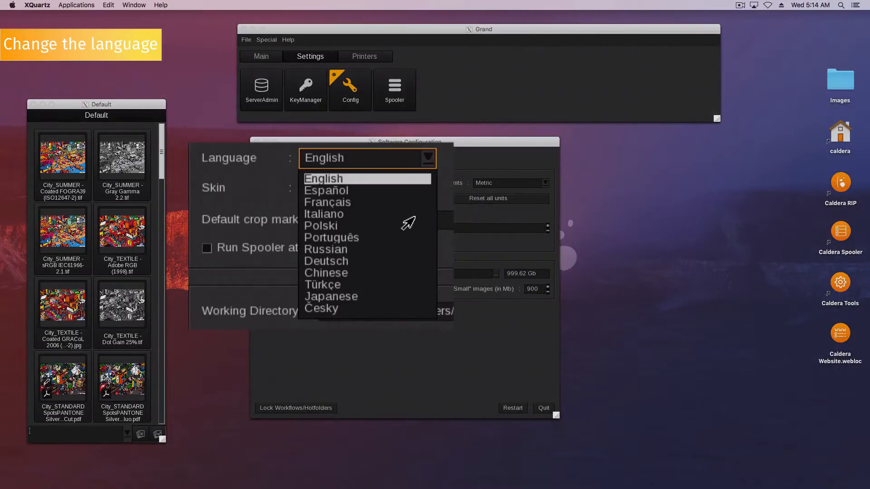
left_click(326, 189)
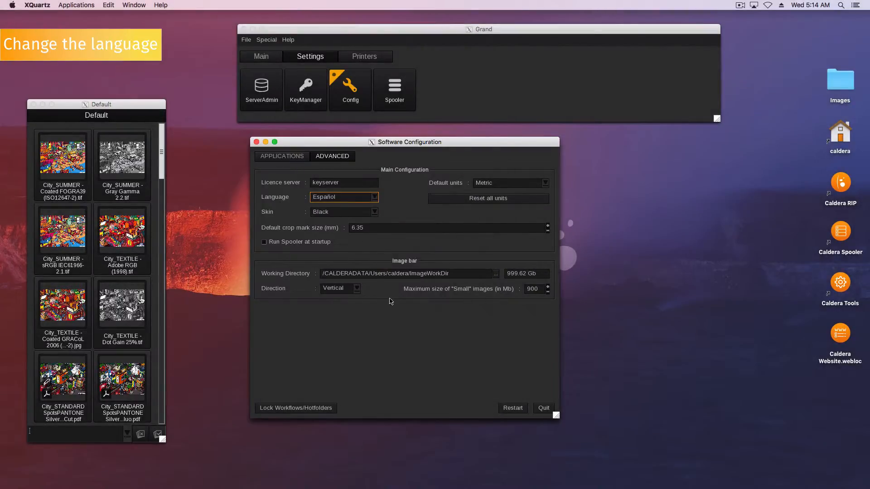
left_click(511, 408)
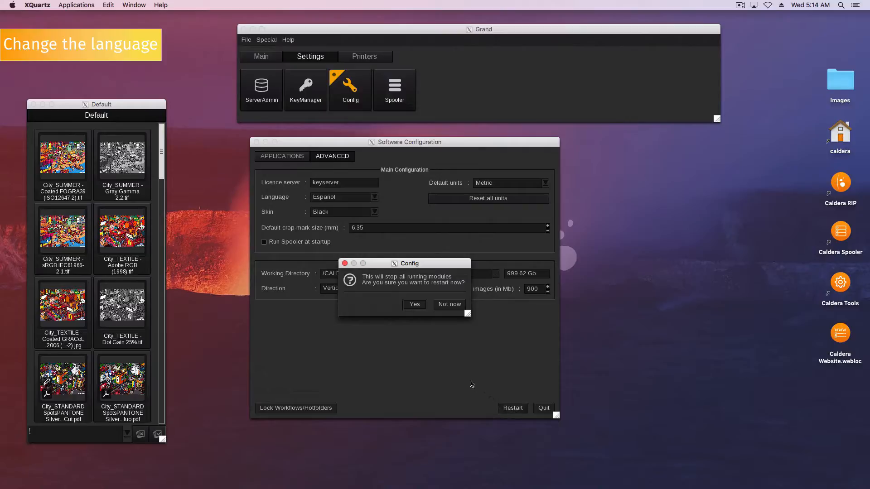
left_click(414, 305)
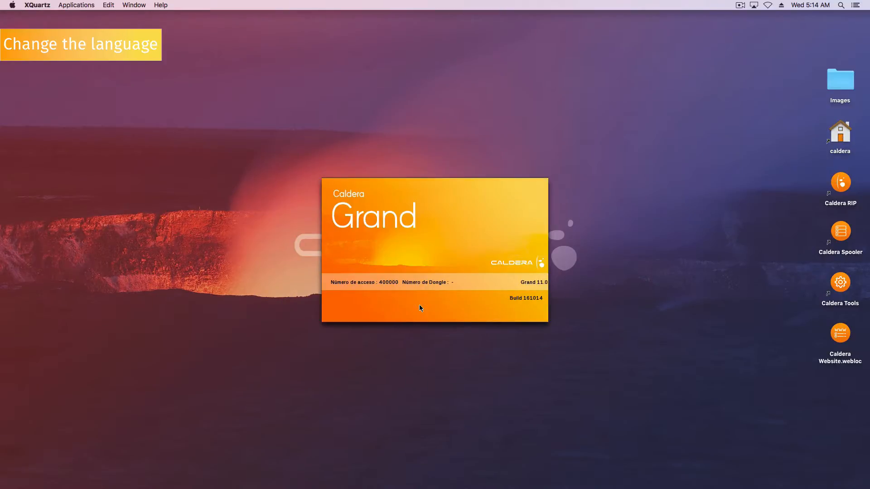